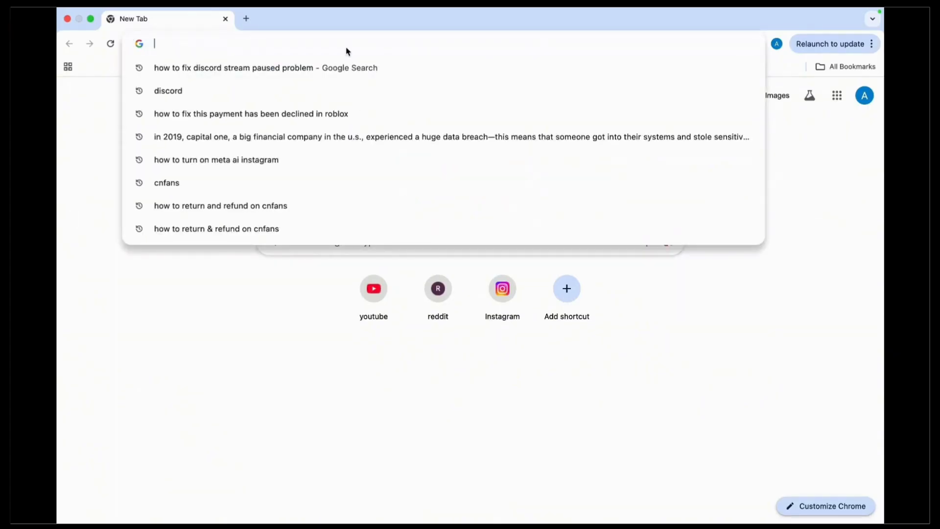
Search for "discord", go to discord.com, and open Discord in the browser
{"action": "type", "text": "discord"}
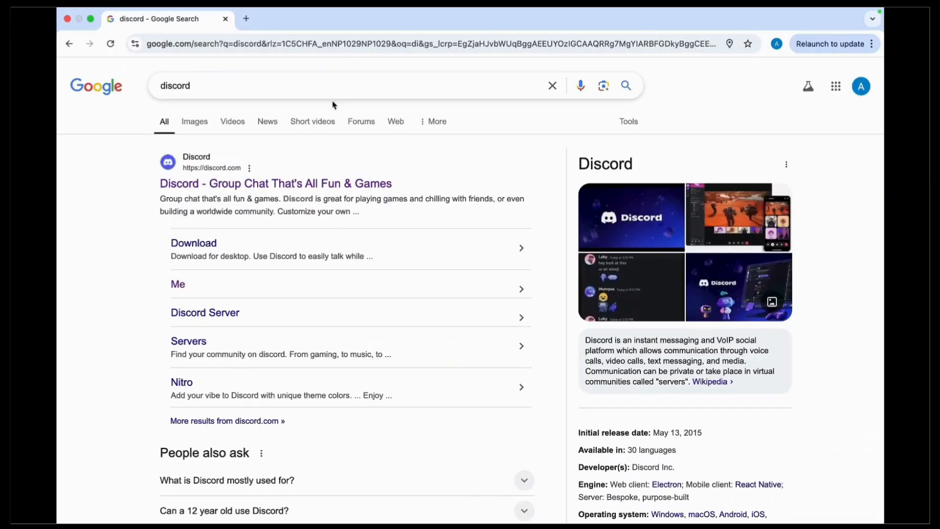
{"action": "left_click", "coordinate": [275, 184]}
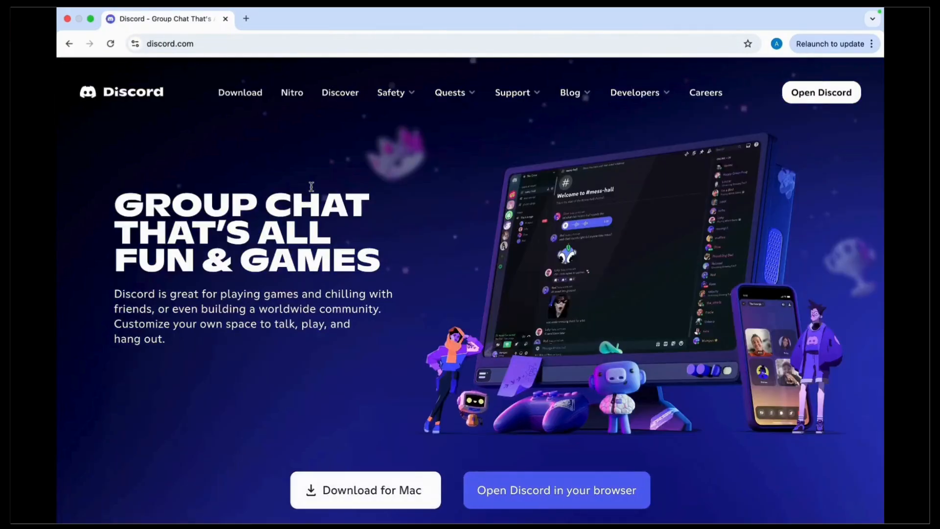
{"action": "left_click", "coordinate": [555, 489]}
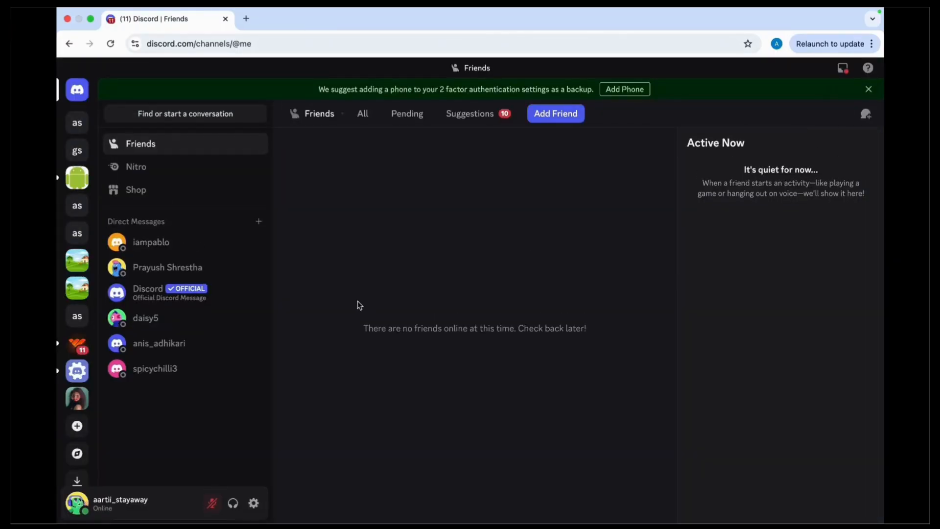
{"action": "mouse_move", "coordinate": [328, 321]}
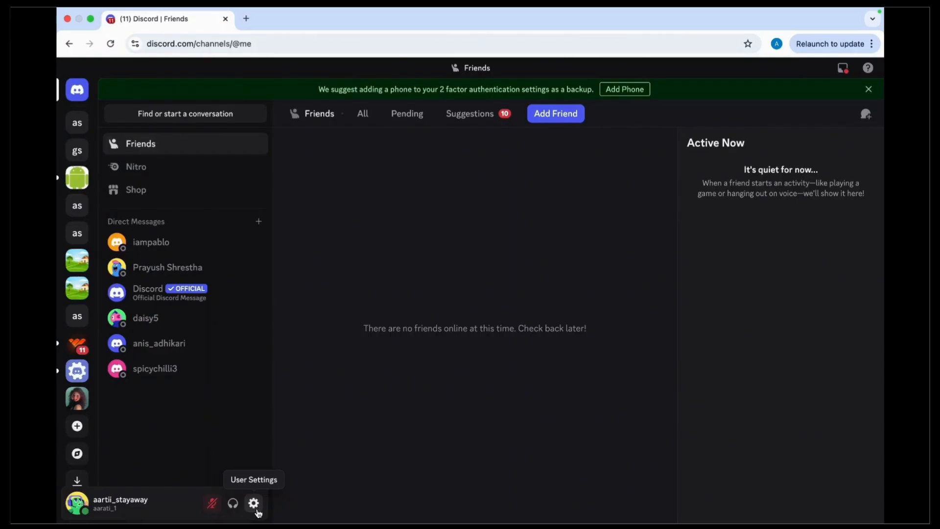
Open User Settings > Voice & Video and allow Chrome microphone access for the site
{"action": "left_click", "coordinate": [253, 502]}
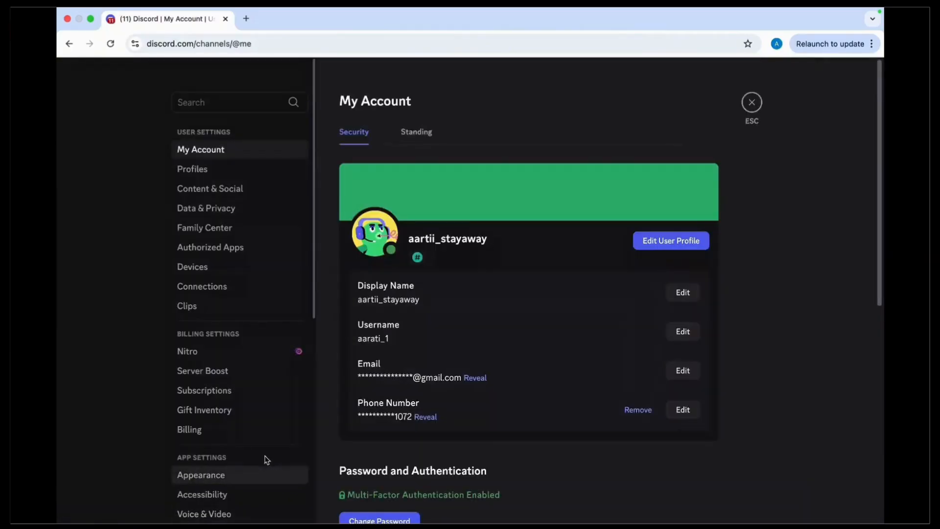
{"action": "scroll", "scroll_direction": "down", "scroll_amount": 3}
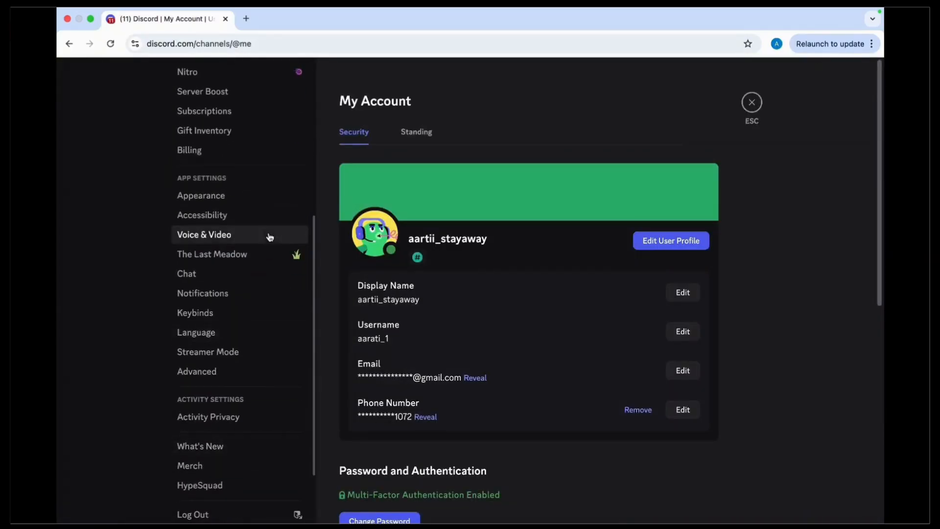
{"action": "mouse_move", "coordinate": [269, 236]}
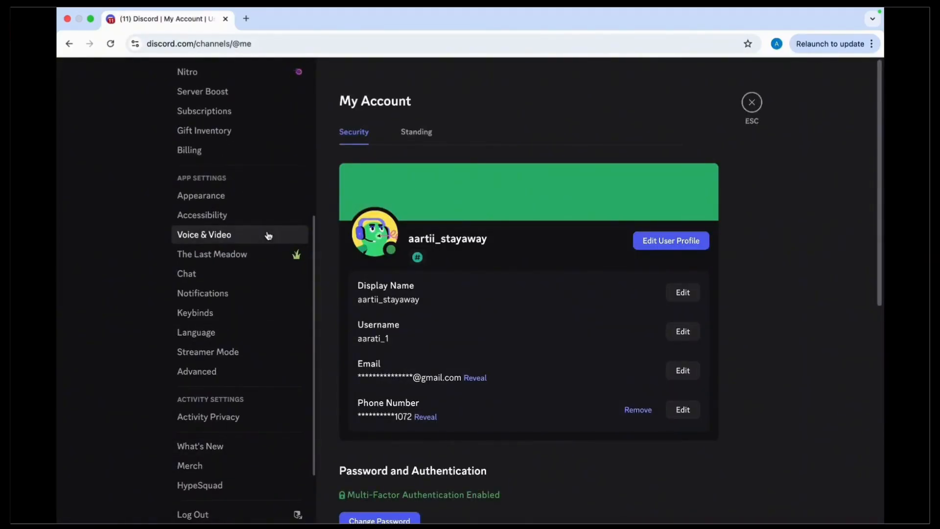
{"action": "left_click", "coordinate": [203, 235]}
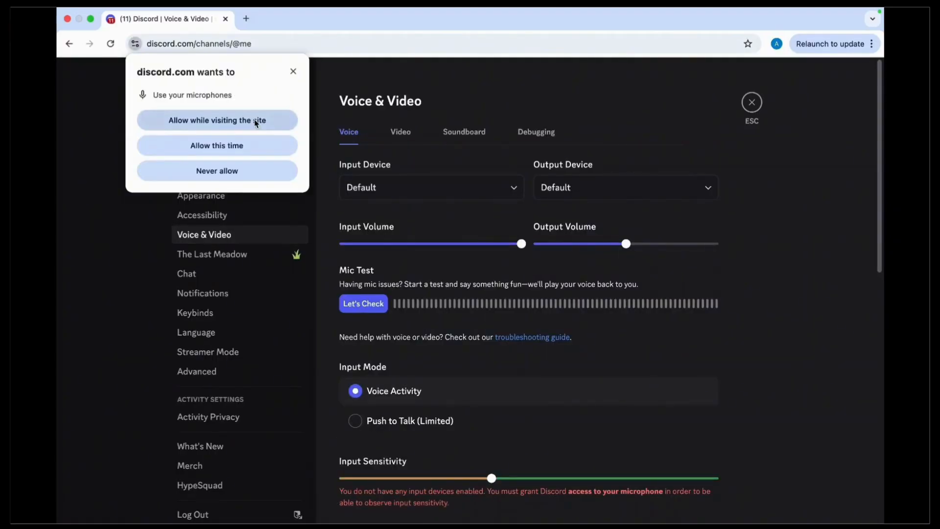
{"action": "left_click", "coordinate": [216, 120]}
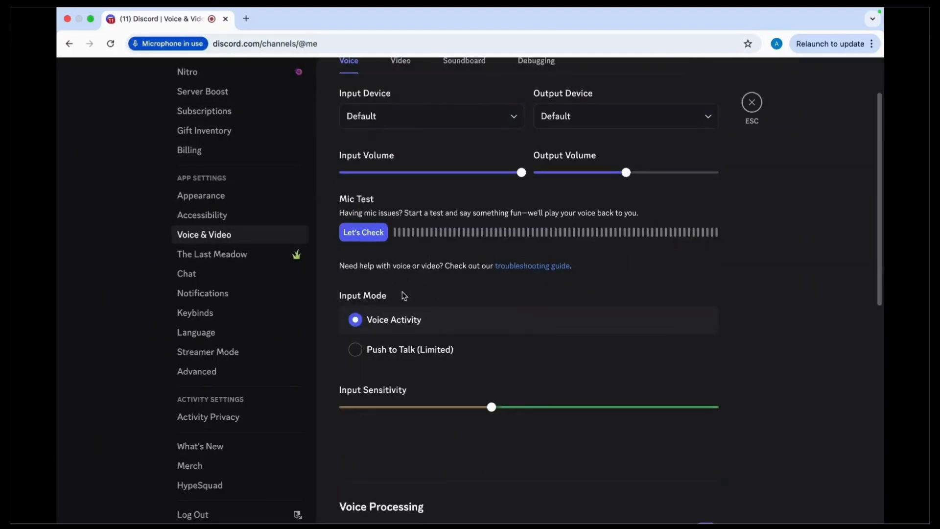
{"action": "scroll", "scroll_direction": "down", "scroll_amount": 3}
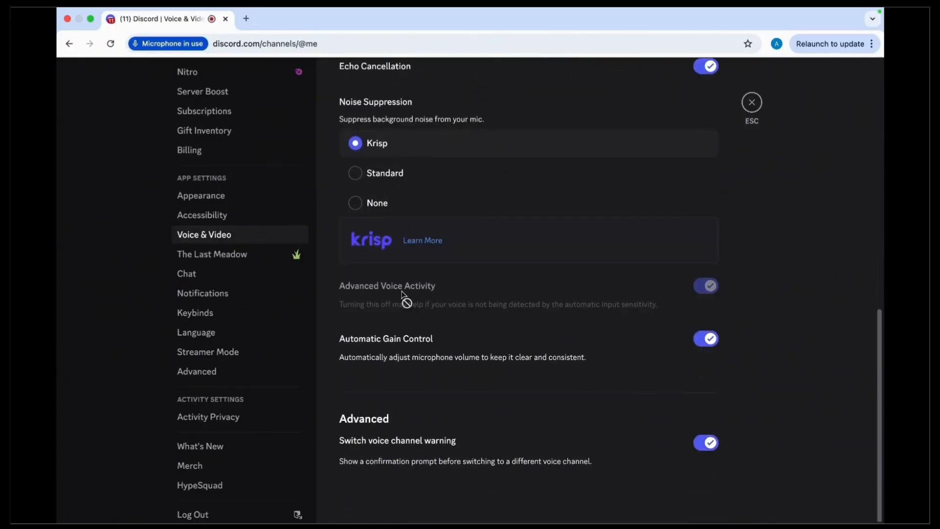
{"action": "scroll", "scroll_direction": "up", "scroll_amount": 3}
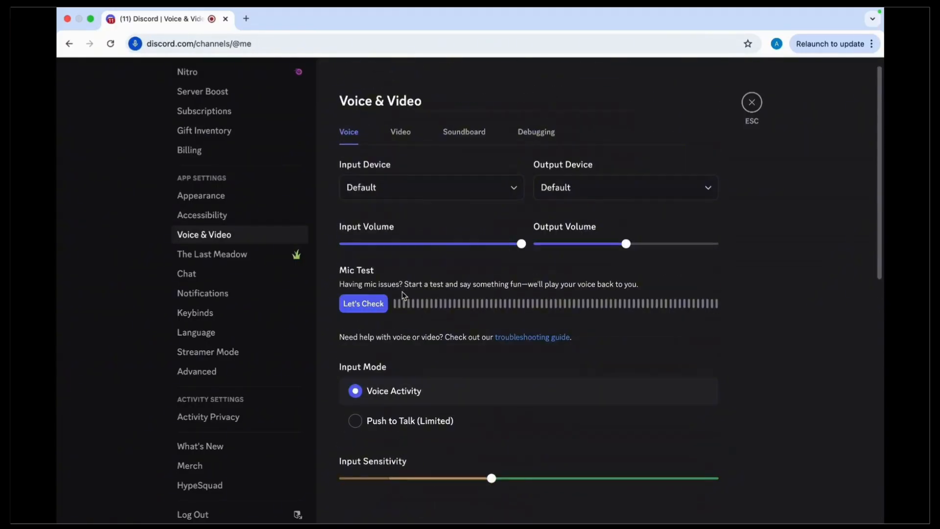
On the Video tab, switch the Advanced Hardware Acceleration toggle off
{"action": "left_click", "coordinate": [400, 131]}
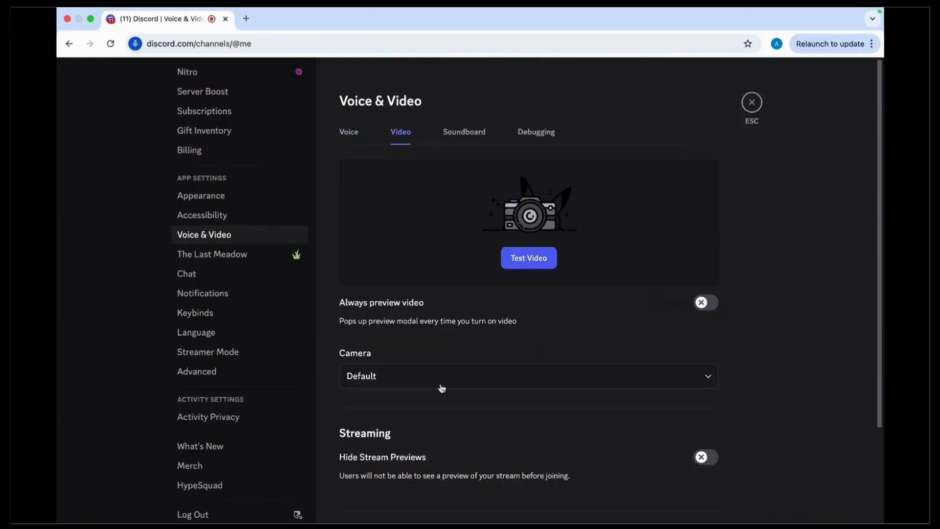
{"action": "scroll", "scroll_direction": "down", "scroll_amount": 3}
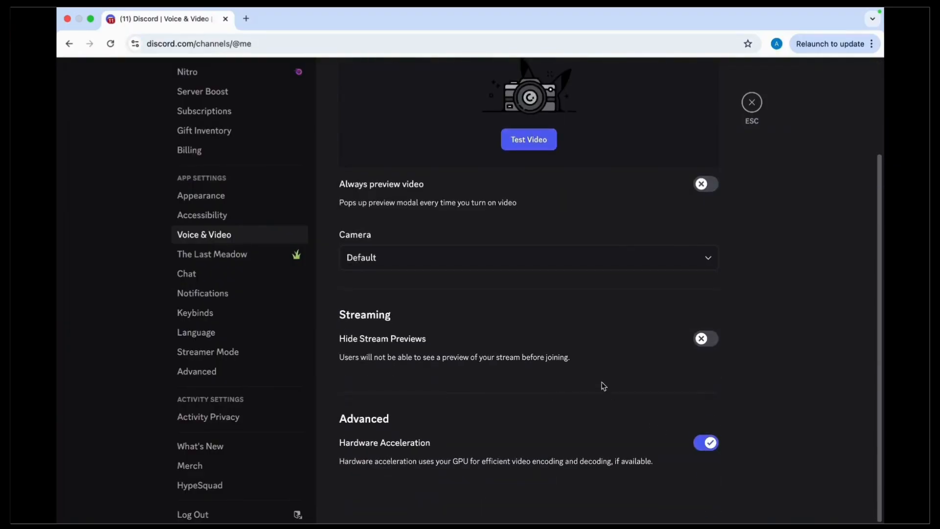
{"action": "mouse_move", "coordinate": [731, 372]}
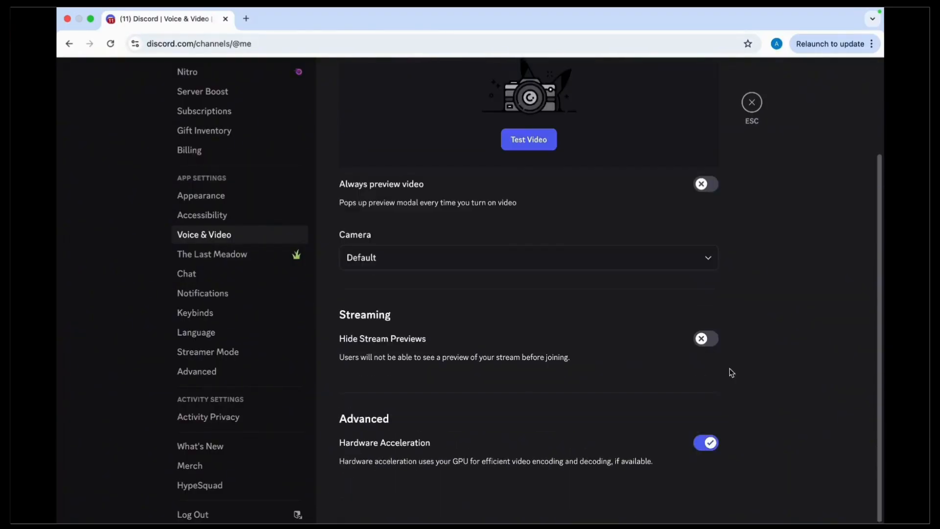
{"action": "left_click", "coordinate": [705, 442]}
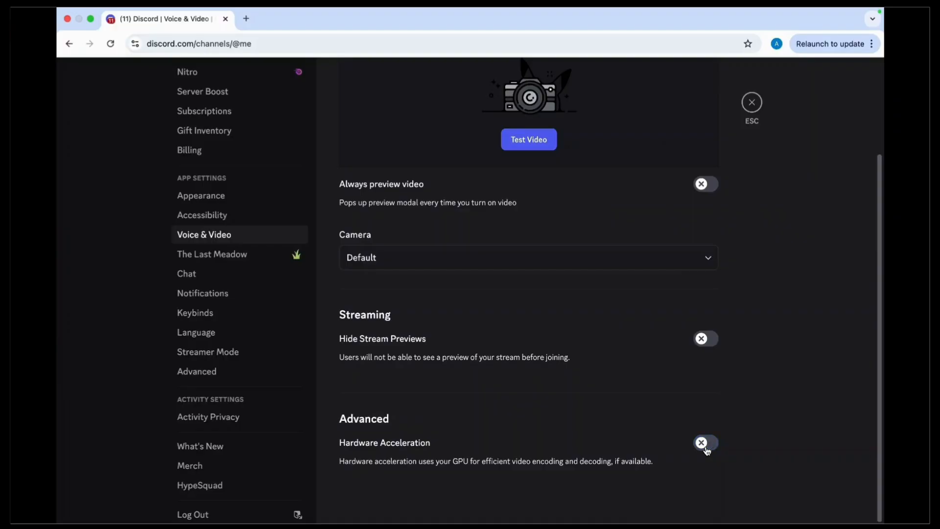